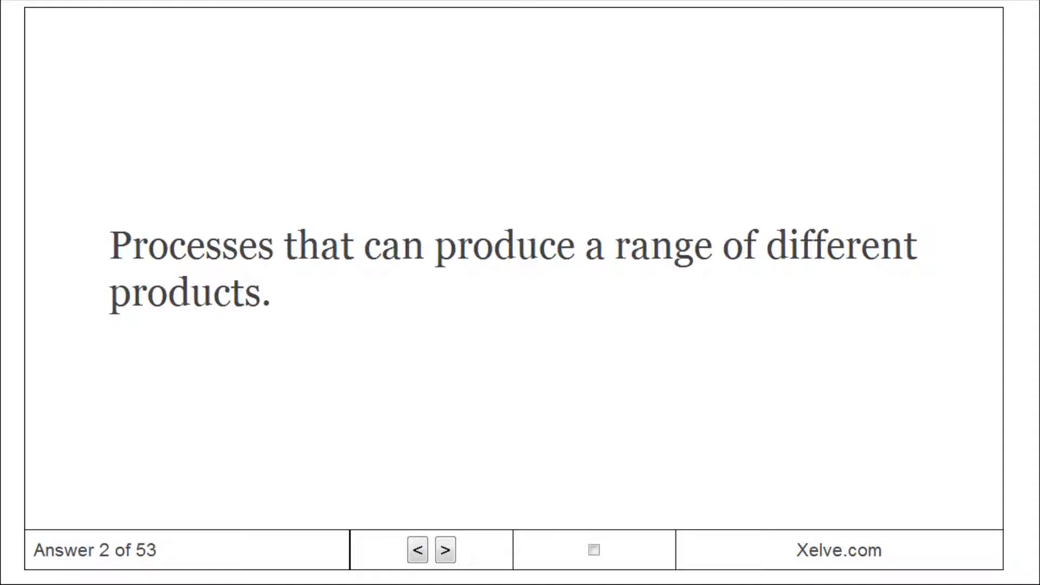
Advance the deck to card 5's answer on general-purpose machines with cross-trained workers.
{"action": "left_click", "coordinate": [444, 550]}
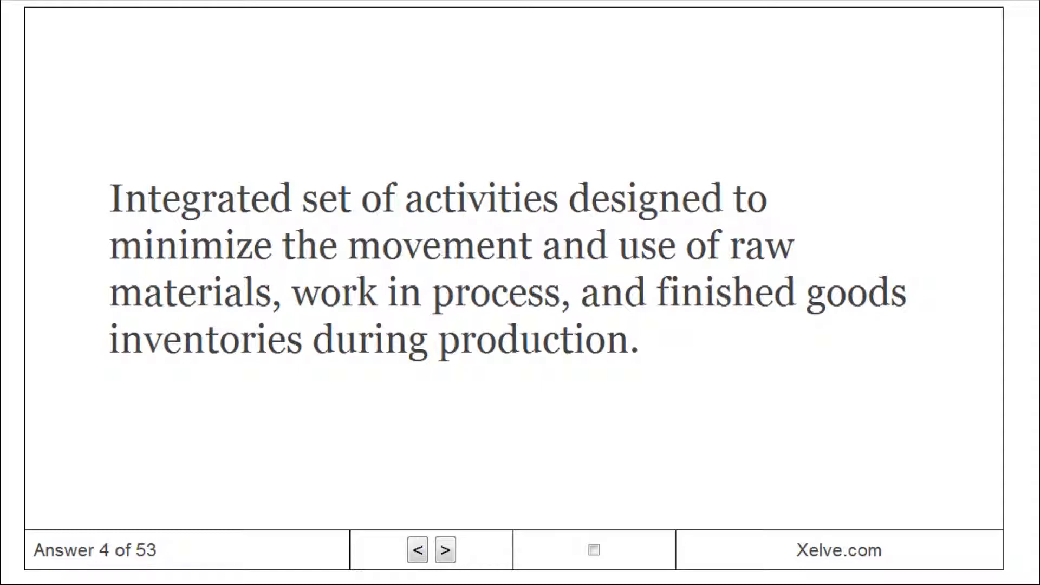
{"action": "left_click", "coordinate": [445, 550]}
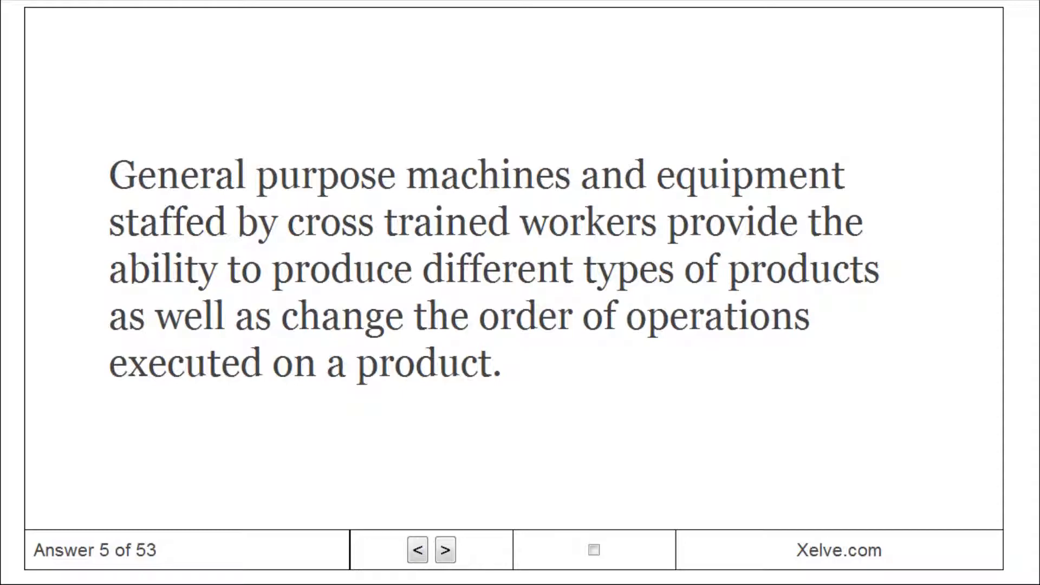
Step through cards 6–9, including Adaptive Manufacturing, ending on the production-levels answer.
{"action": "left_click", "coordinate": [444, 550]}
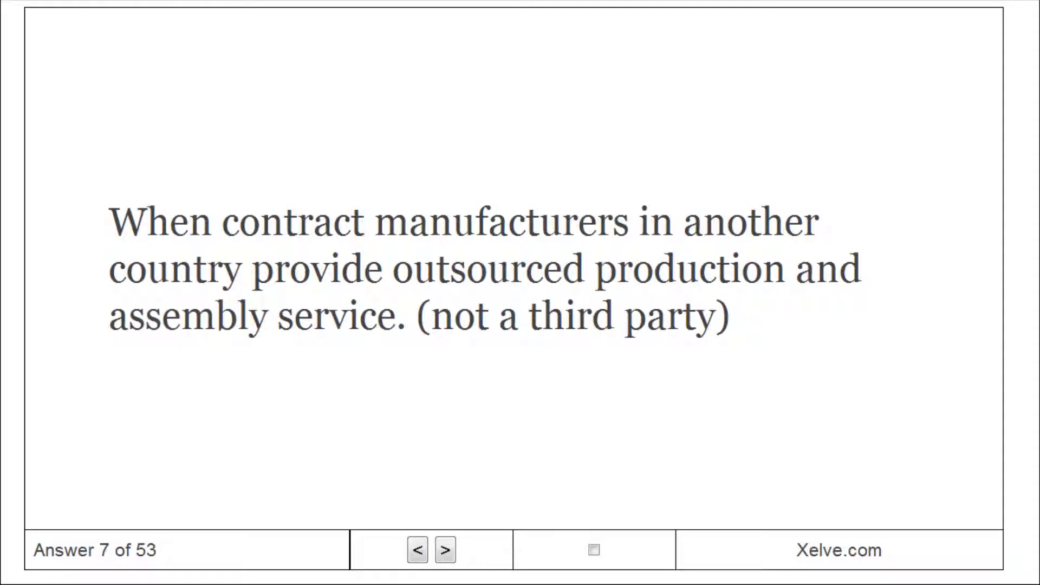
{"action": "left_click", "coordinate": [444, 550]}
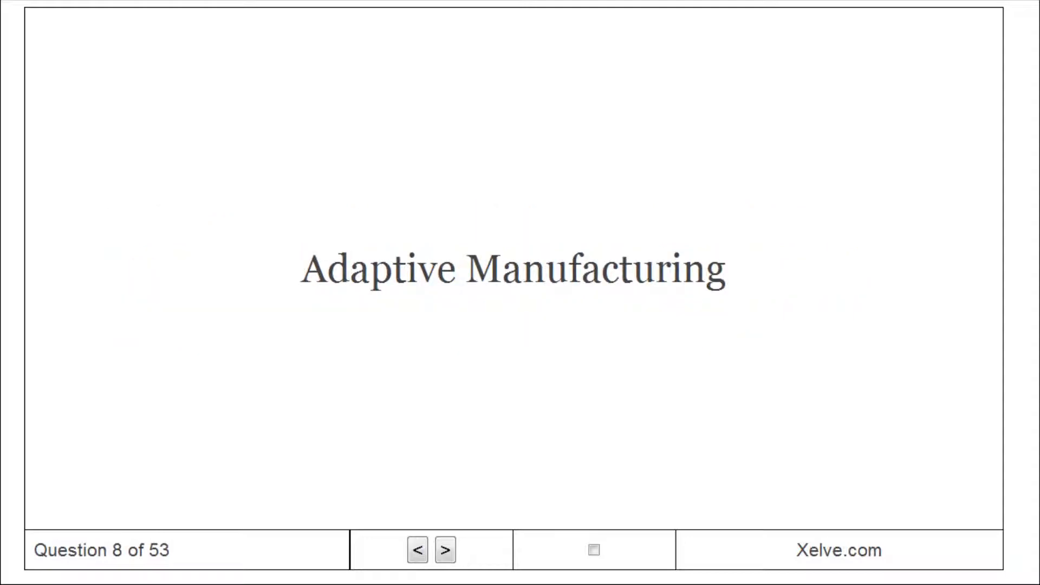
{"action": "left_click", "coordinate": [444, 550]}
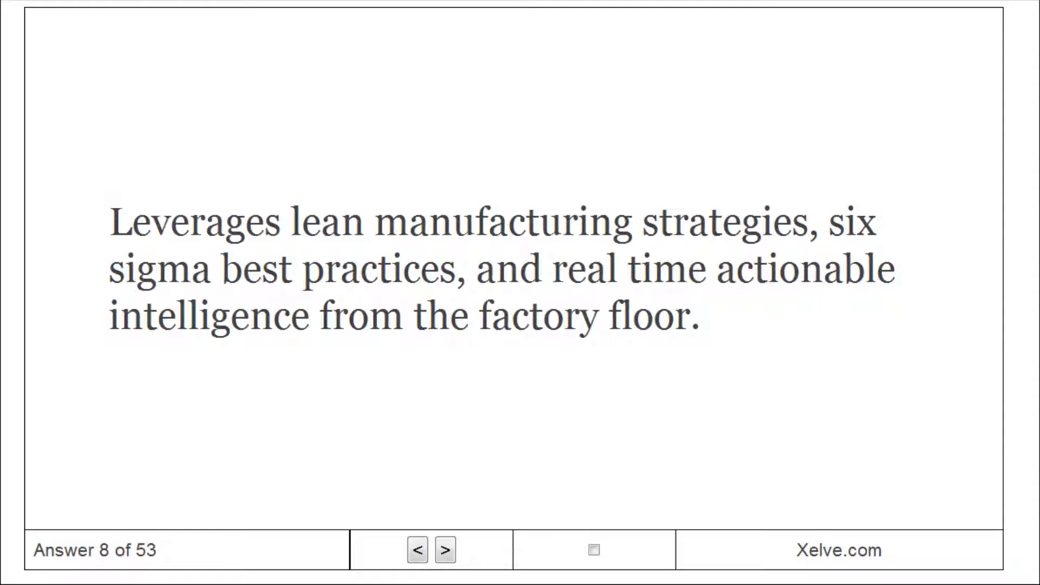
{"action": "left_click", "coordinate": [445, 550]}
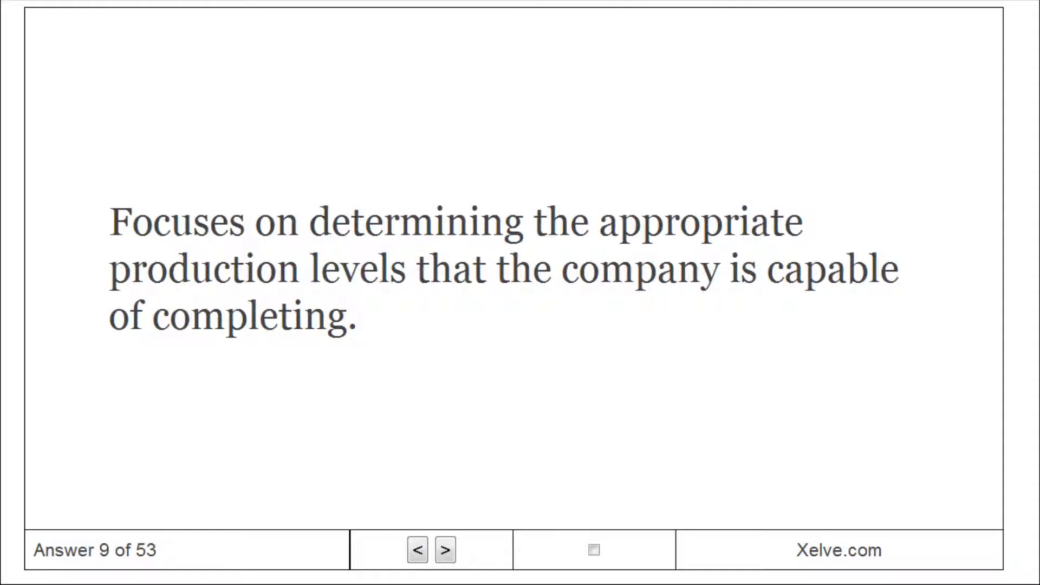
Advance to card 12's answer on major capacity and aggregate production plans.
{"action": "left_click", "coordinate": [445, 550]}
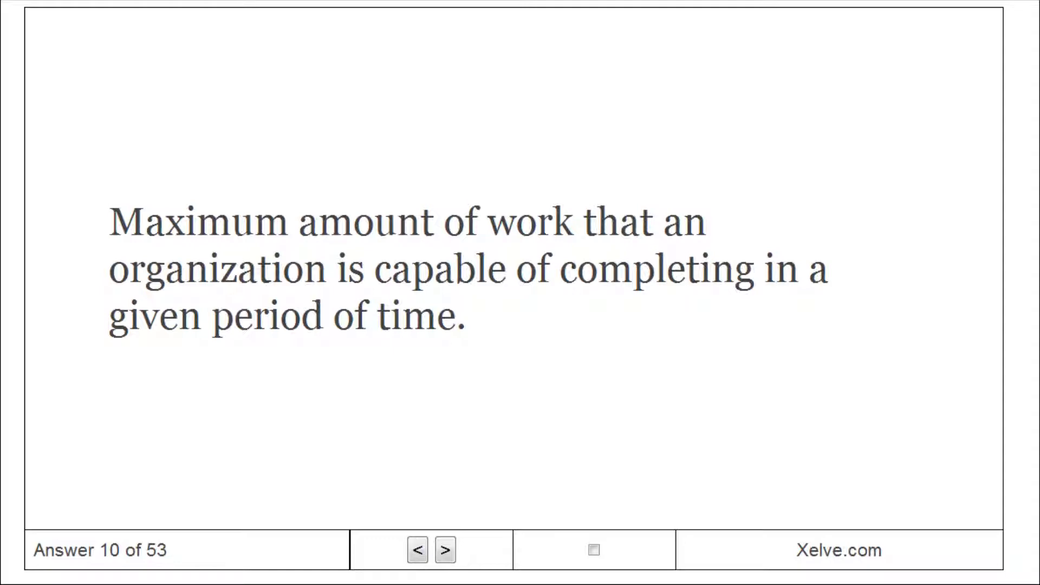
{"action": "left_click", "coordinate": [444, 550]}
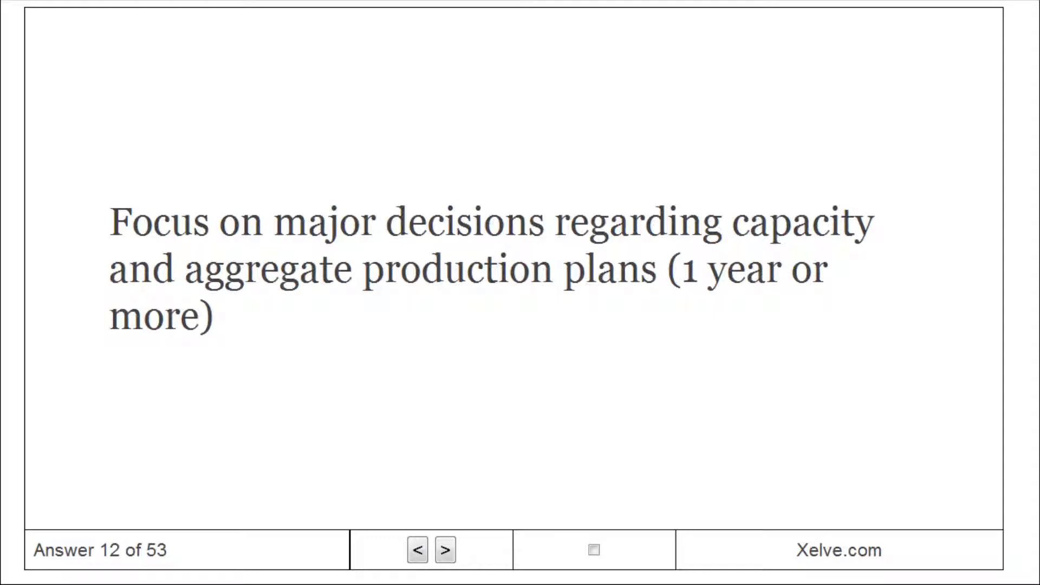
Advance to card 16's answer on checking master production schedule feasibility.
{"action": "left_click", "coordinate": [444, 550]}
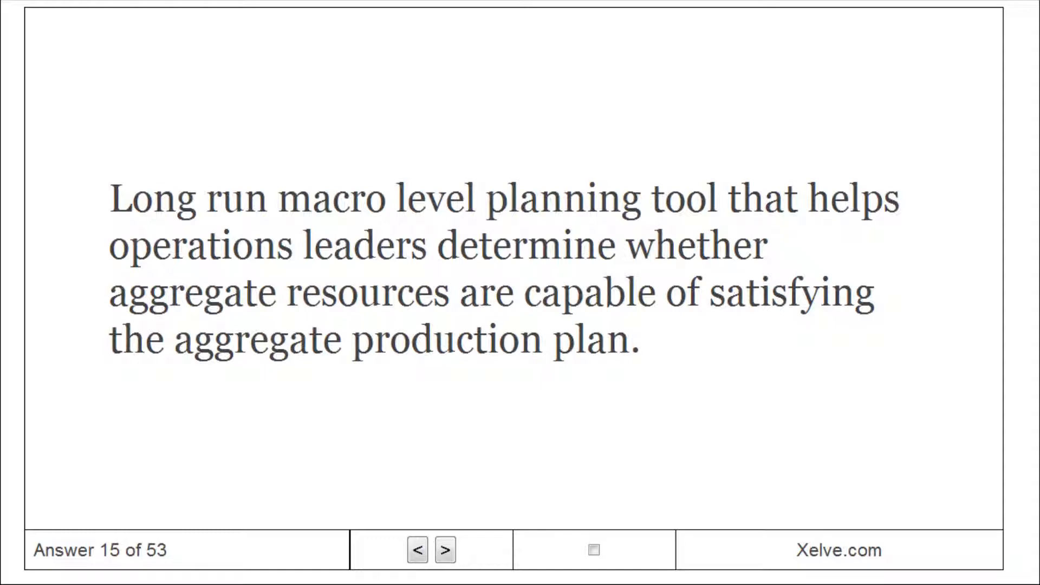
{"action": "left_click", "coordinate": [445, 549]}
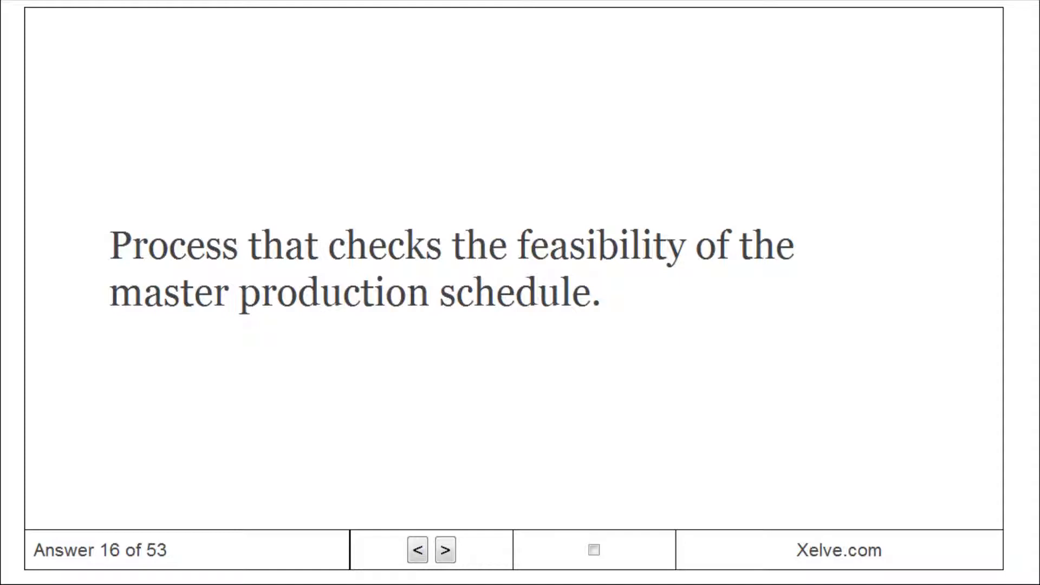
Step through cards 17–19 and reach card 20's term, Materials Requirement Plan (MRP).
{"action": "left_click", "coordinate": [444, 550]}
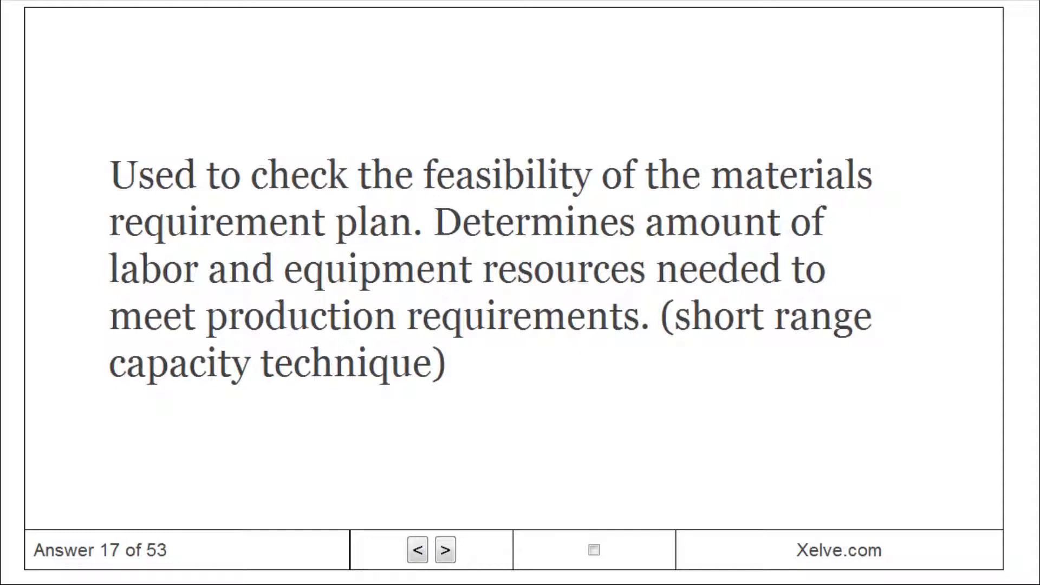
{"action": "left_click", "coordinate": [444, 550]}
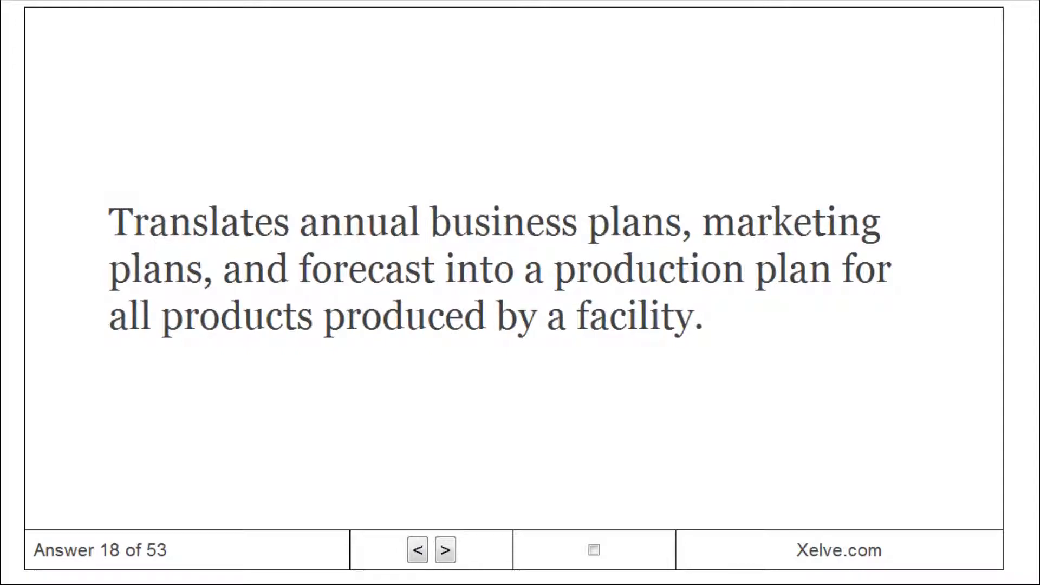
{"action": "left_click", "coordinate": [444, 549]}
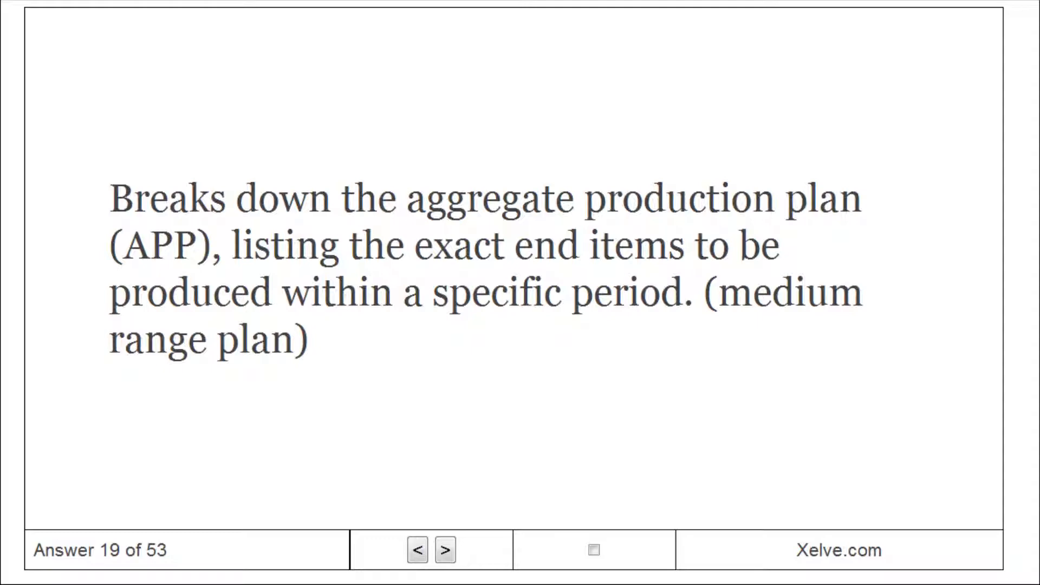
{"action": "left_click", "coordinate": [444, 550]}
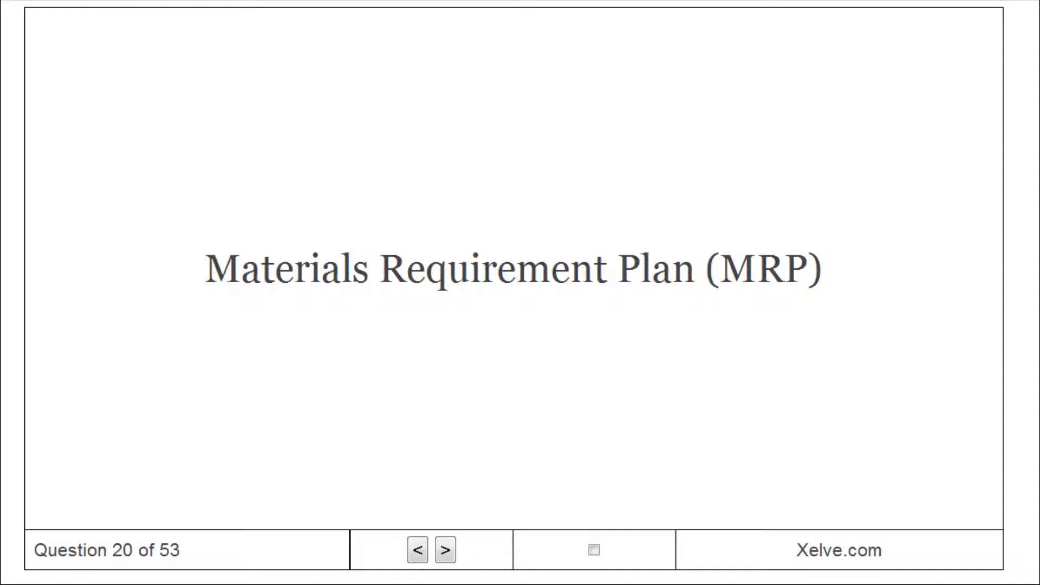
Reveal the MRP definition, then move to card 22's term, Make-to-order (MTO).
{"action": "left_click", "coordinate": [445, 550]}
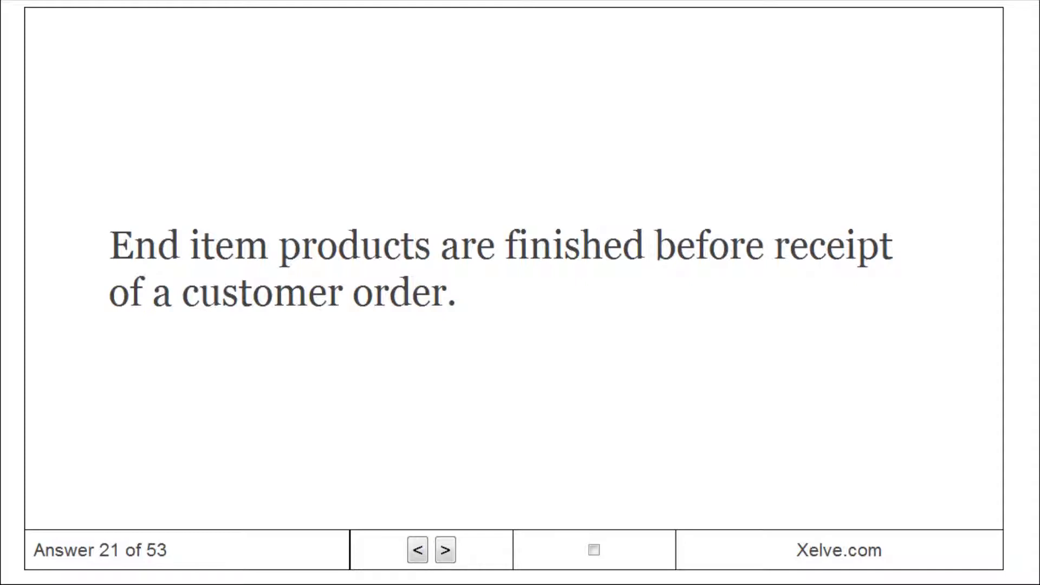
{"action": "left_click", "coordinate": [445, 550]}
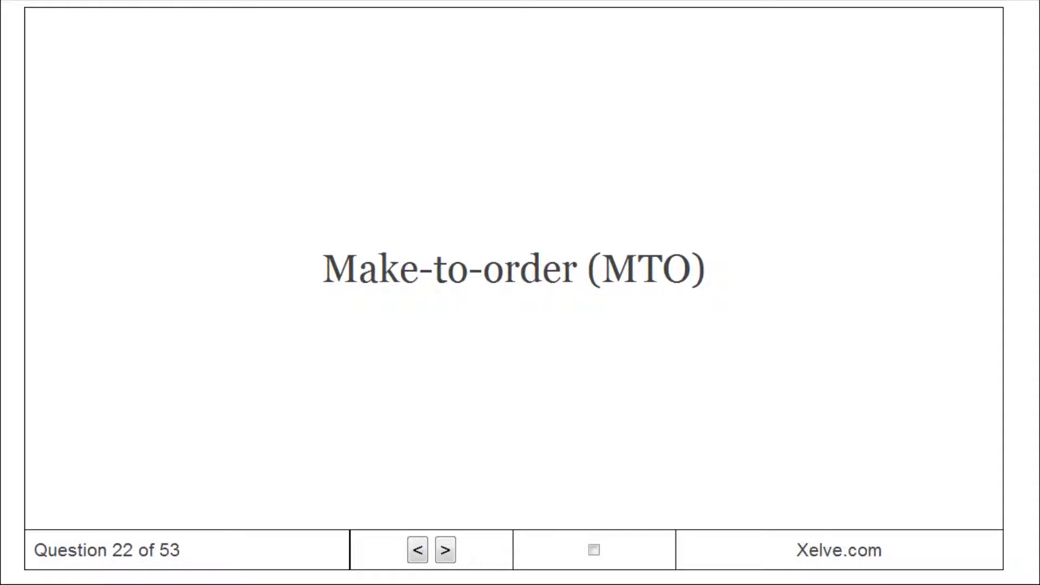
Reveal the Make-to-order definition and advance to answer 25 about the stadium Jumbotron.
{"action": "left_click", "coordinate": [444, 550]}
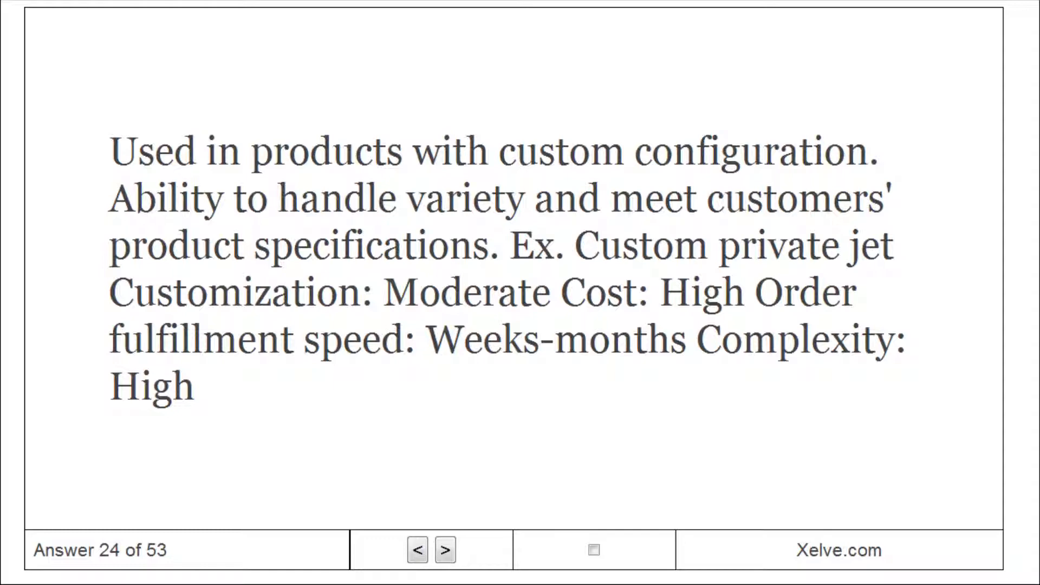
{"action": "left_click", "coordinate": [444, 550]}
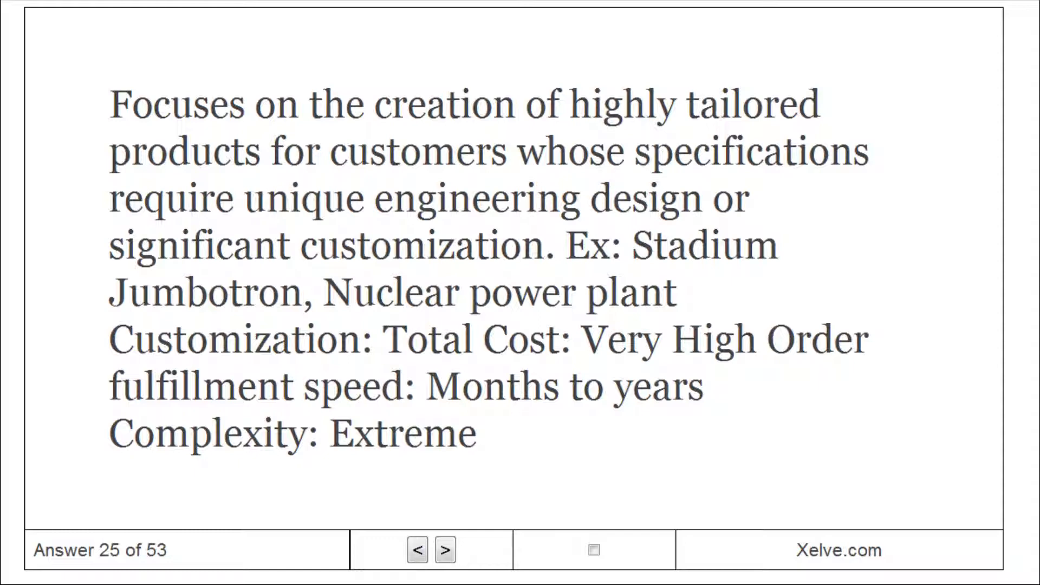
Advance through card 26 to answer 27 on arranging machines within a facility.
{"action": "left_click", "coordinate": [443, 550]}
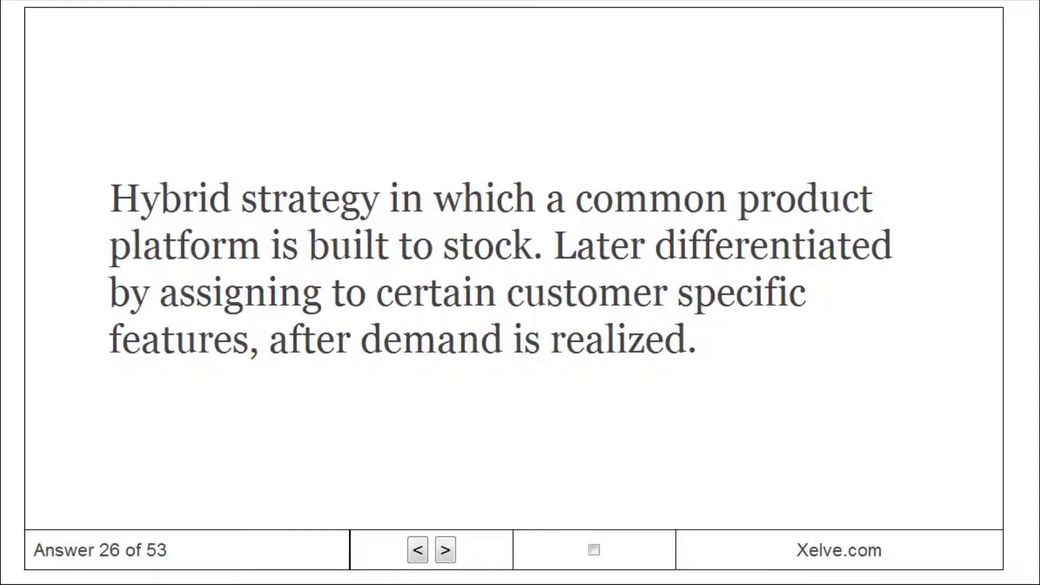
{"action": "left_click", "coordinate": [445, 550]}
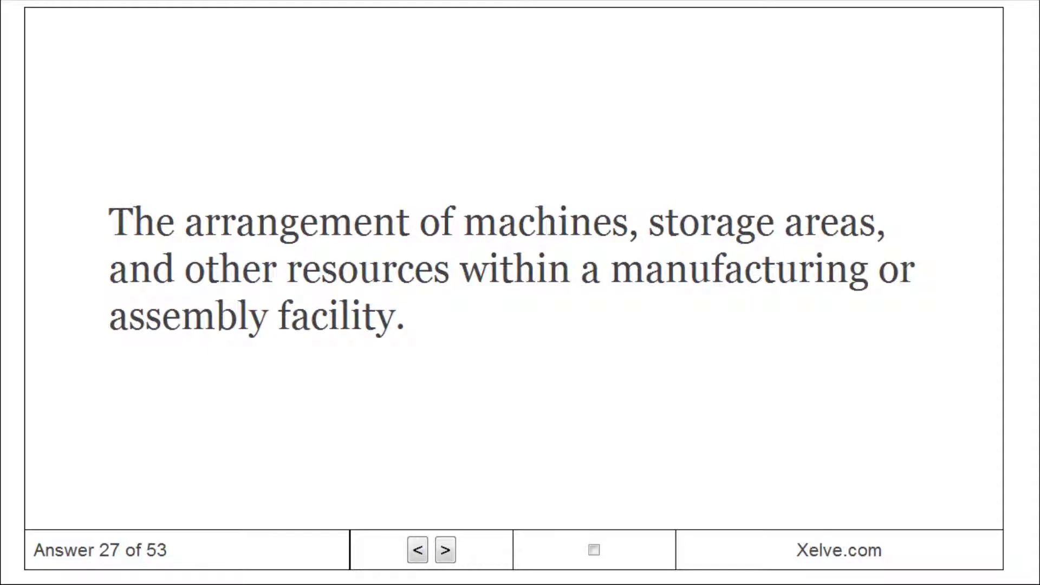
Step through cards 28–30, ending on the process-focused layout answer.
{"action": "left_click", "coordinate": [445, 550]}
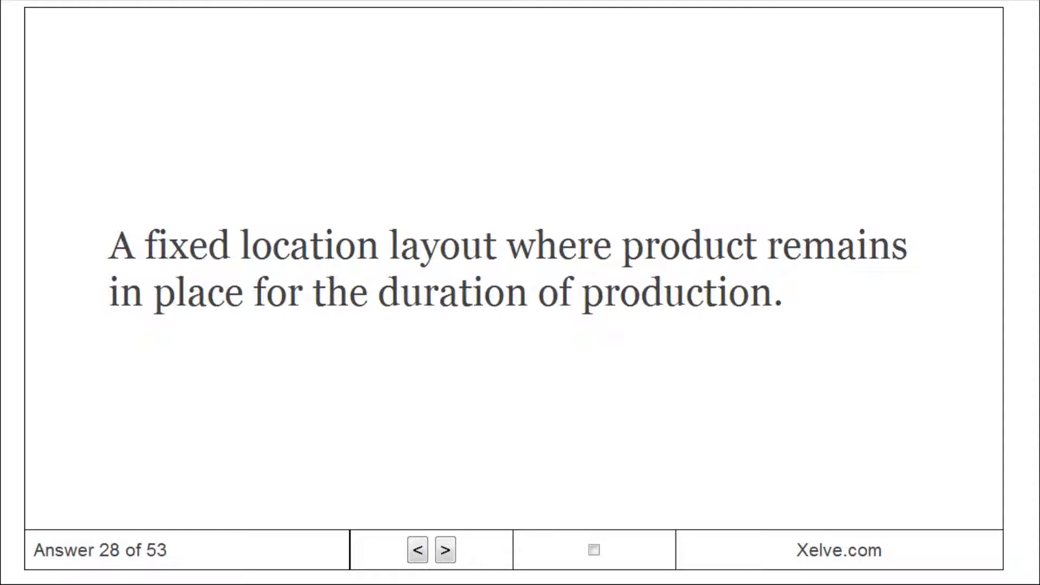
{"action": "left_click", "coordinate": [444, 550]}
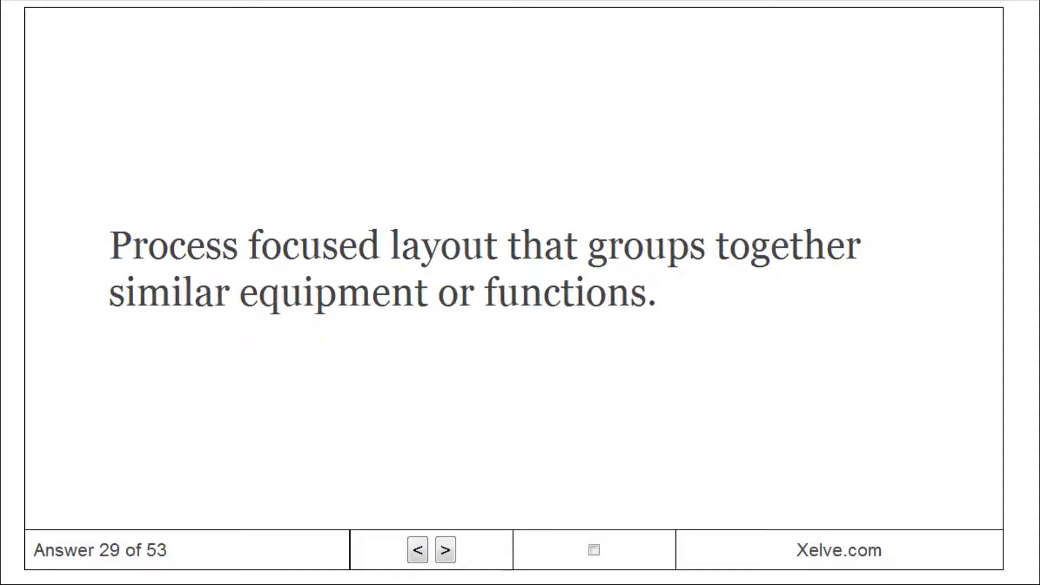
{"action": "left_click", "coordinate": [446, 550]}
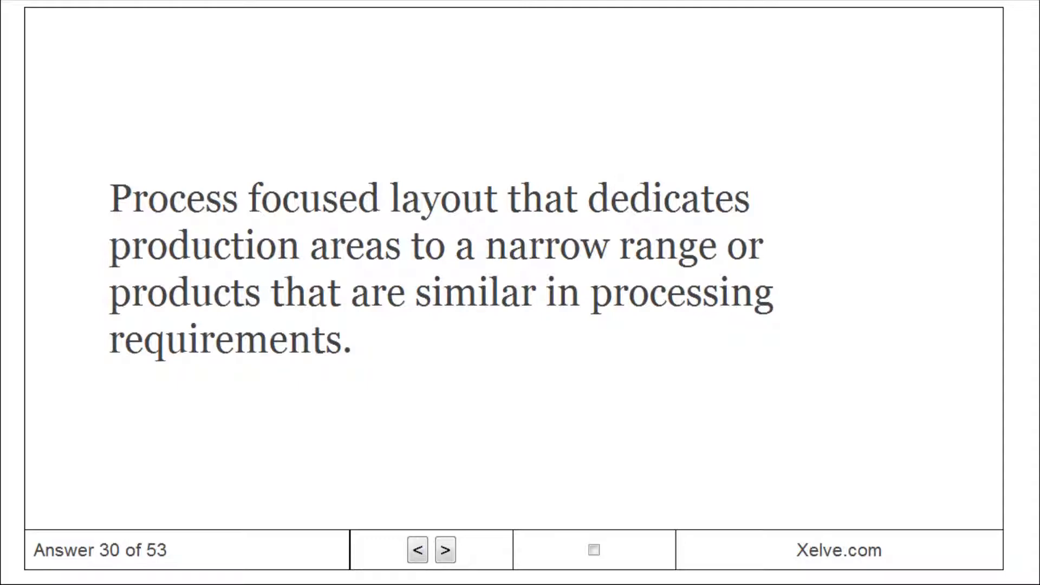
Advance to cards 31 and 32, past the product-focused layout definition.
{"action": "left_click", "coordinate": [444, 550]}
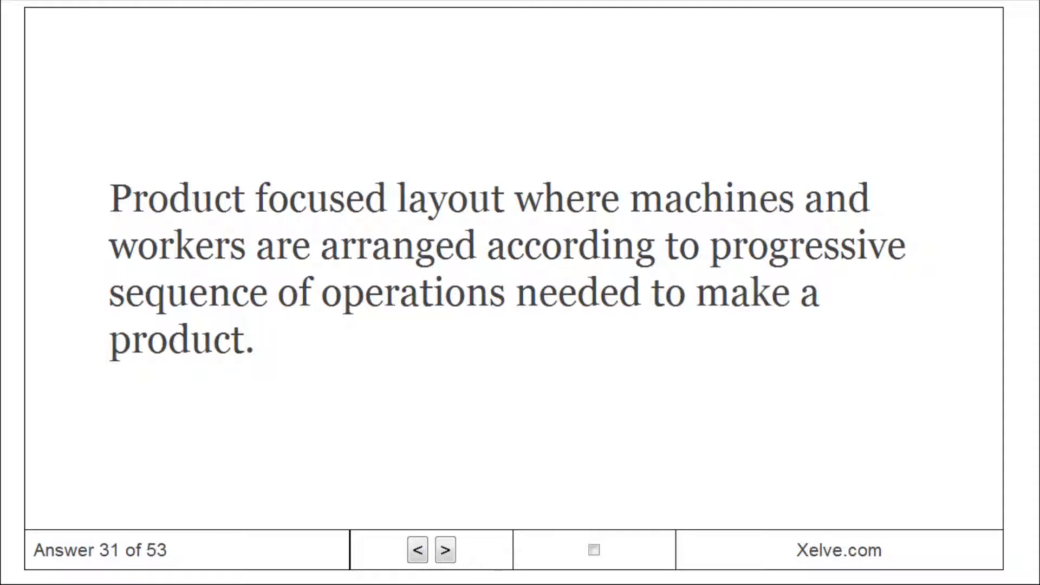
{"action": "left_click", "coordinate": [444, 550]}
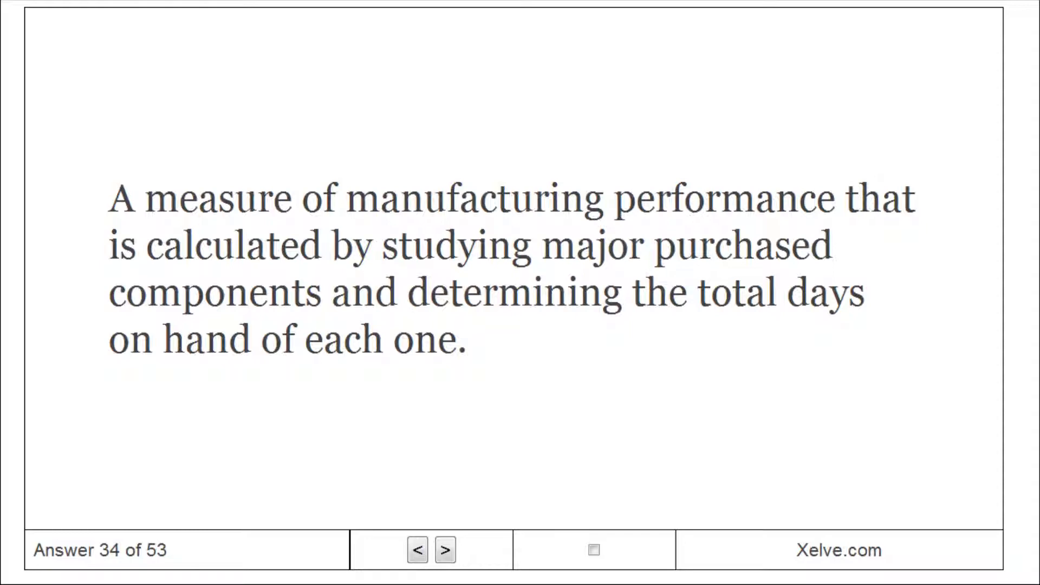
Advance from card 34's answer to card 35's term.
{"action": "left_click", "coordinate": [444, 550]}
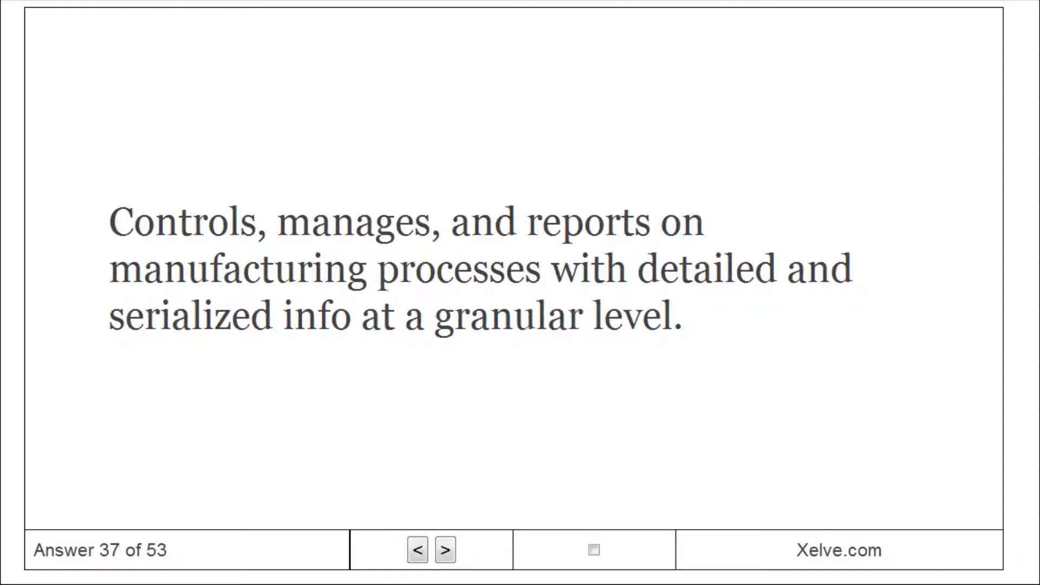
Step through cards 38 to 40 until card 41 shows Close-loop Supply Chains.
{"action": "left_click", "coordinate": [444, 550]}
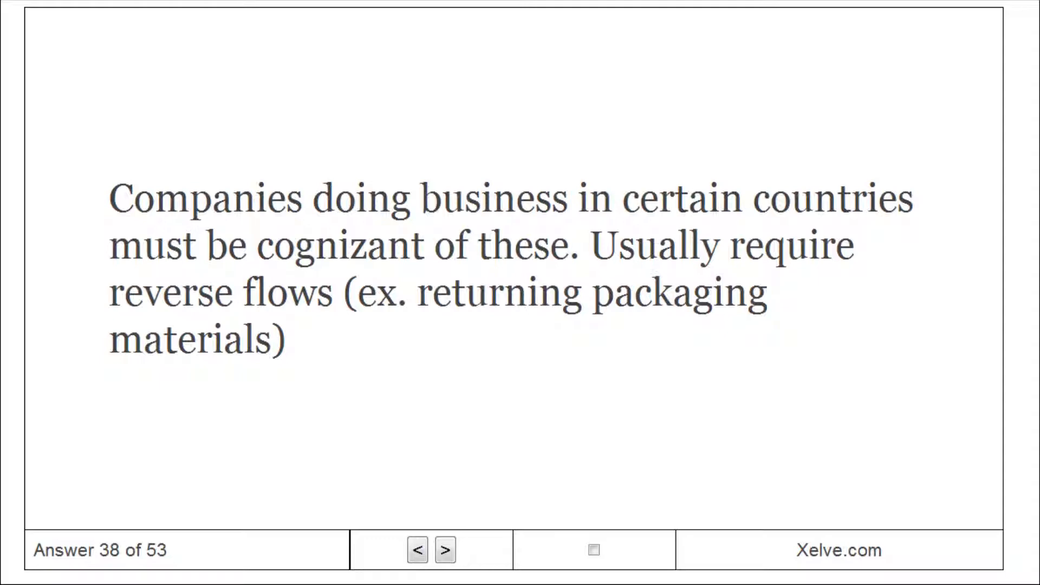
{"action": "left_click", "coordinate": [444, 550]}
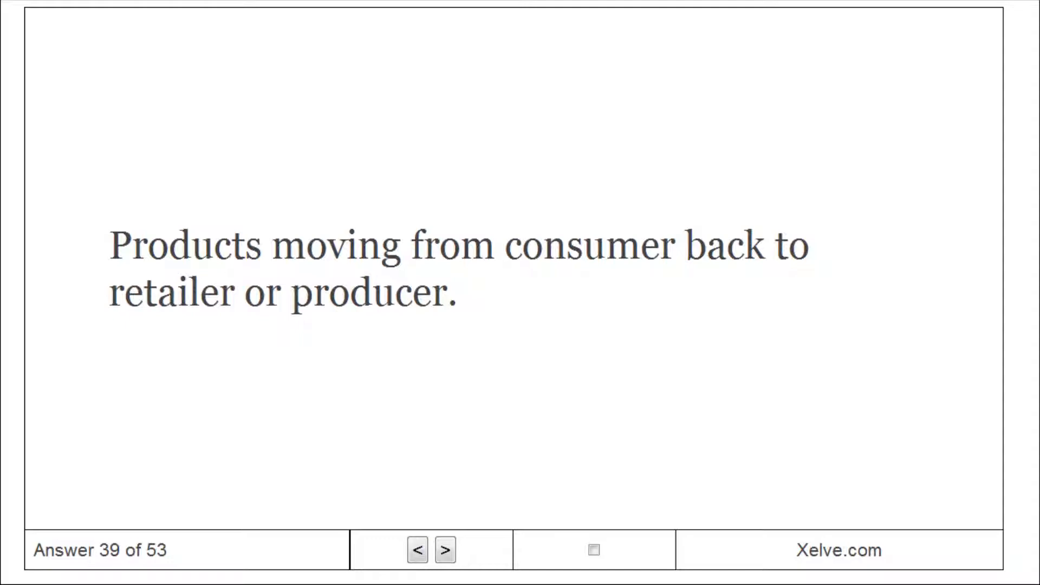
{"action": "left_click", "coordinate": [444, 550]}
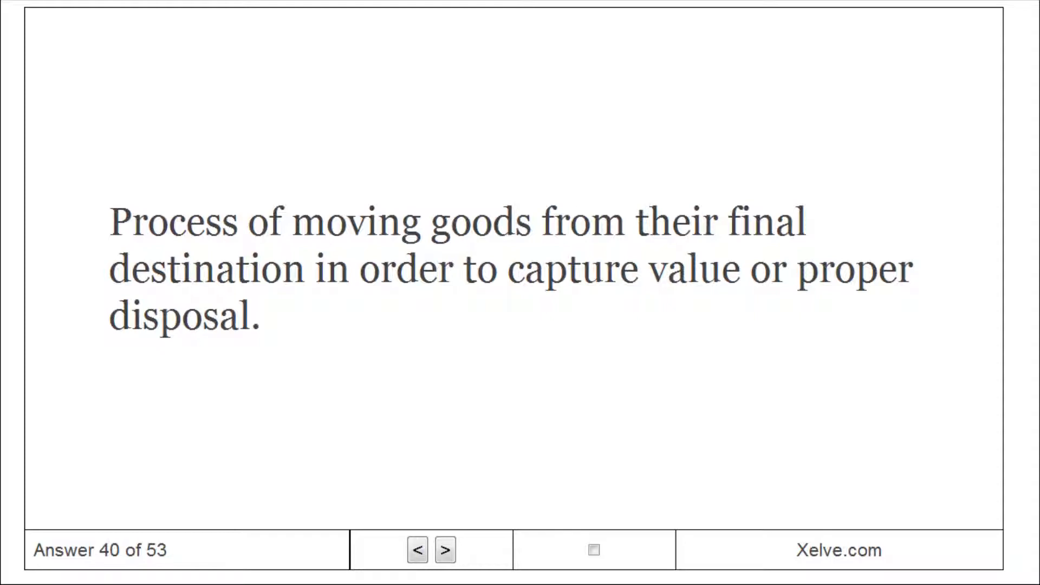
{"action": "left_click", "coordinate": [444, 550]}
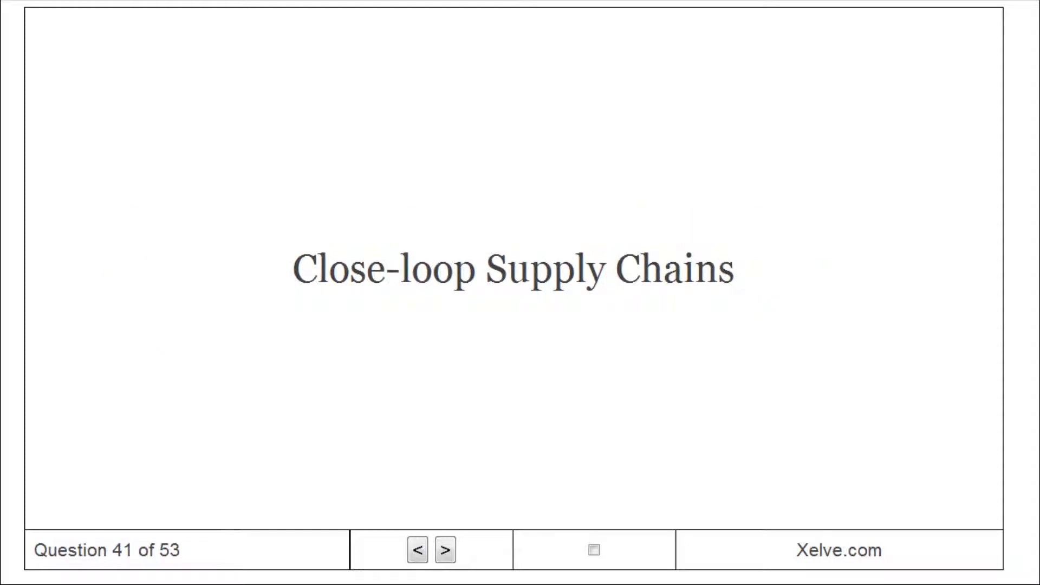
Reveal the Close-loop Supply Chains definition and advance to card 44.
{"action": "left_click", "coordinate": [444, 550]}
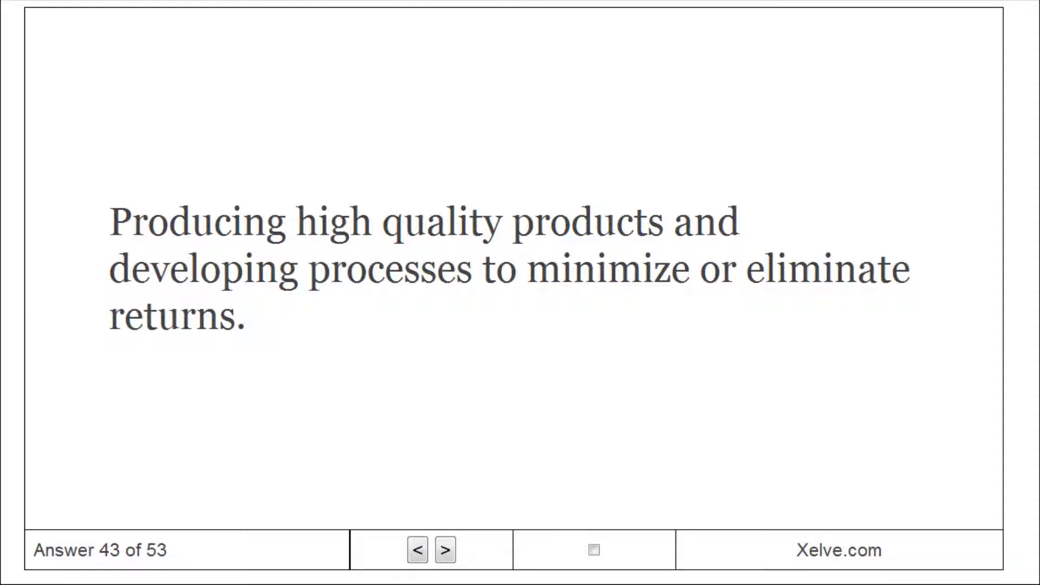
{"action": "left_click", "coordinate": [444, 550]}
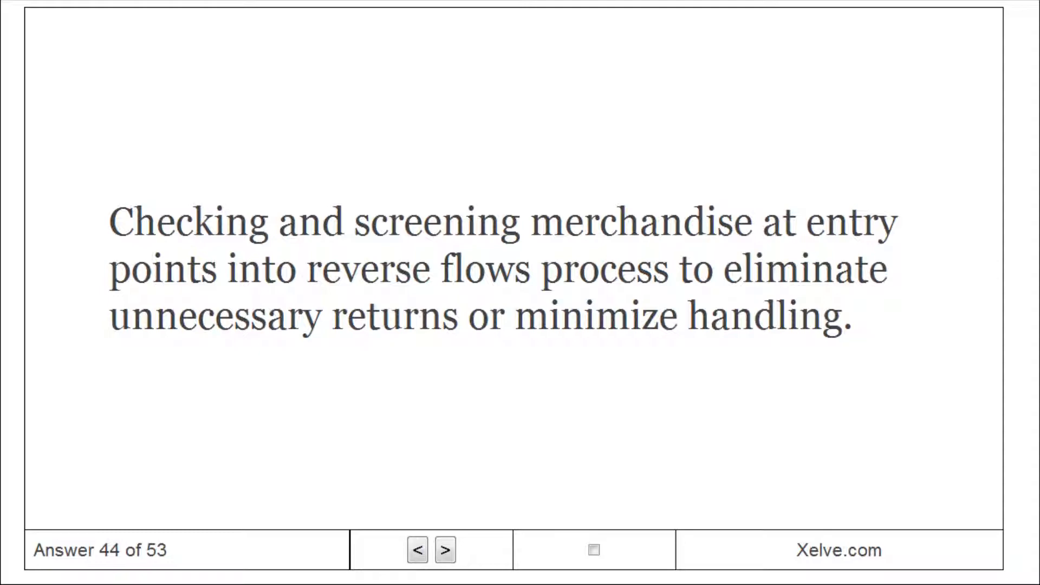
Advance through cards 45 and 47 to card 48 on product refurbishing for resale.
{"action": "left_click", "coordinate": [444, 550]}
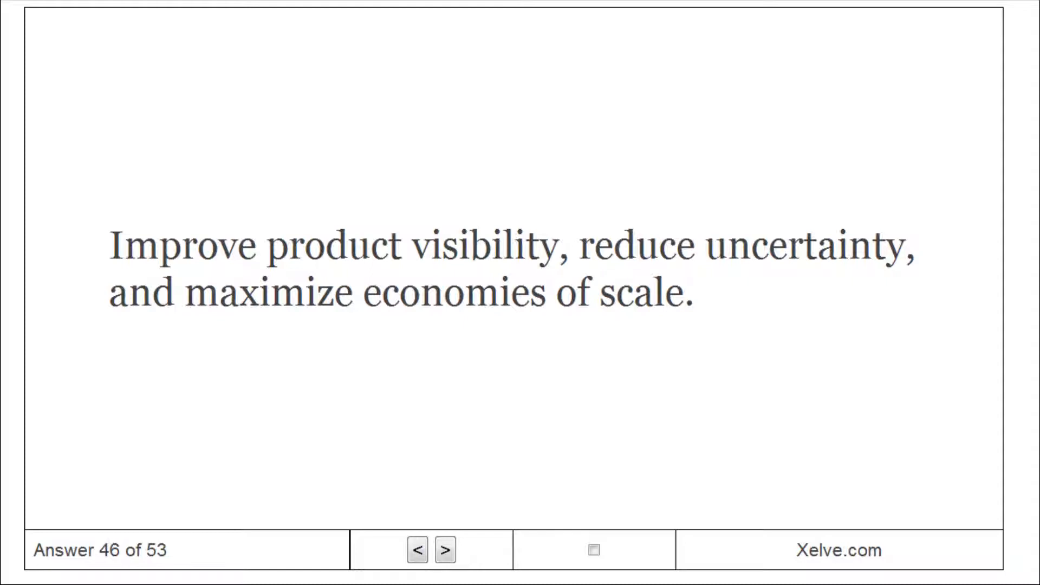
{"action": "left_click", "coordinate": [444, 550]}
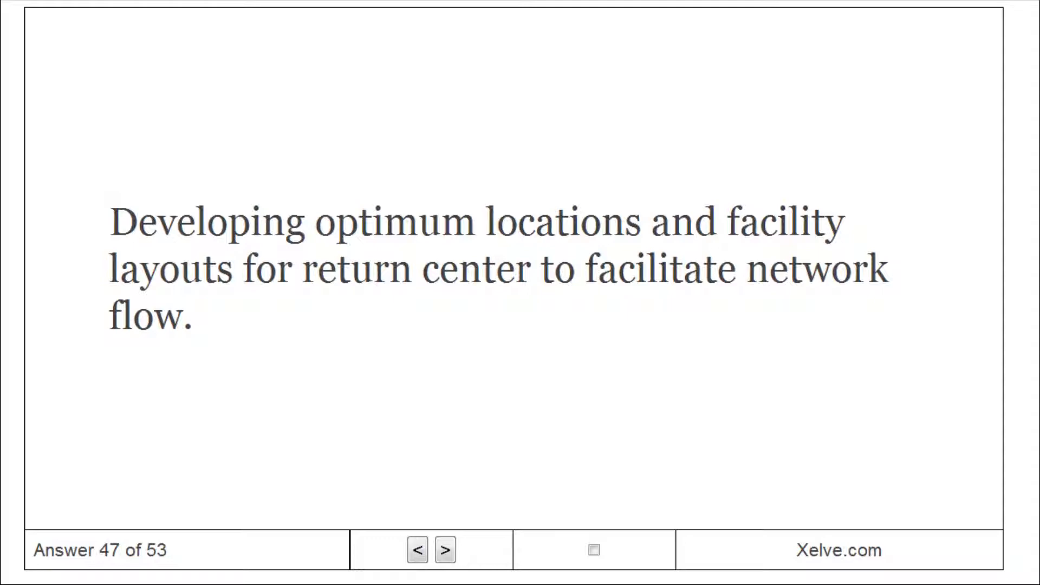
{"action": "left_click", "coordinate": [444, 550]}
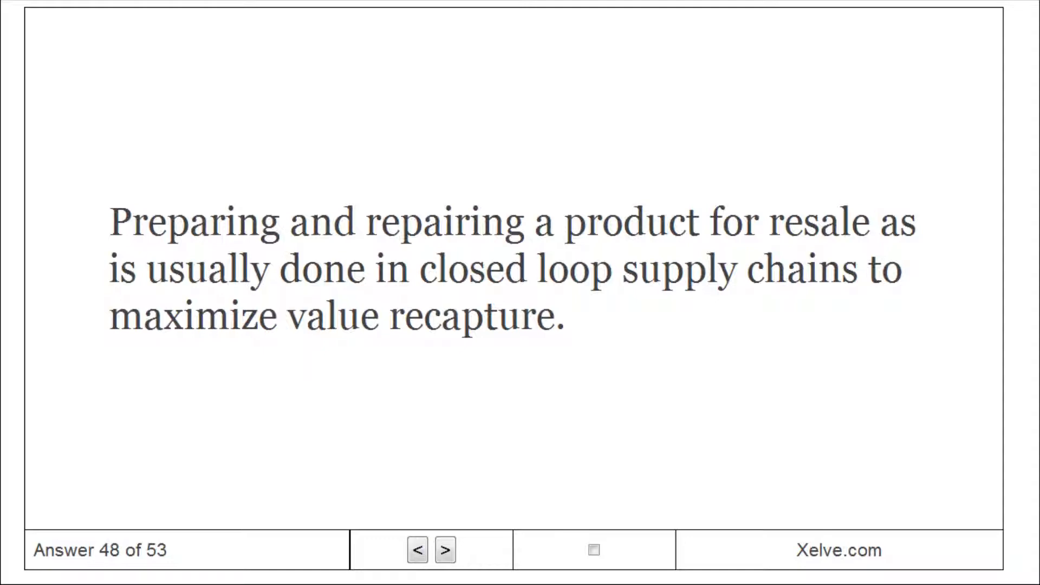
Advance through card 49 and the Pricing card's definition to Outsourcing, card 51.
{"action": "left_click", "coordinate": [445, 549]}
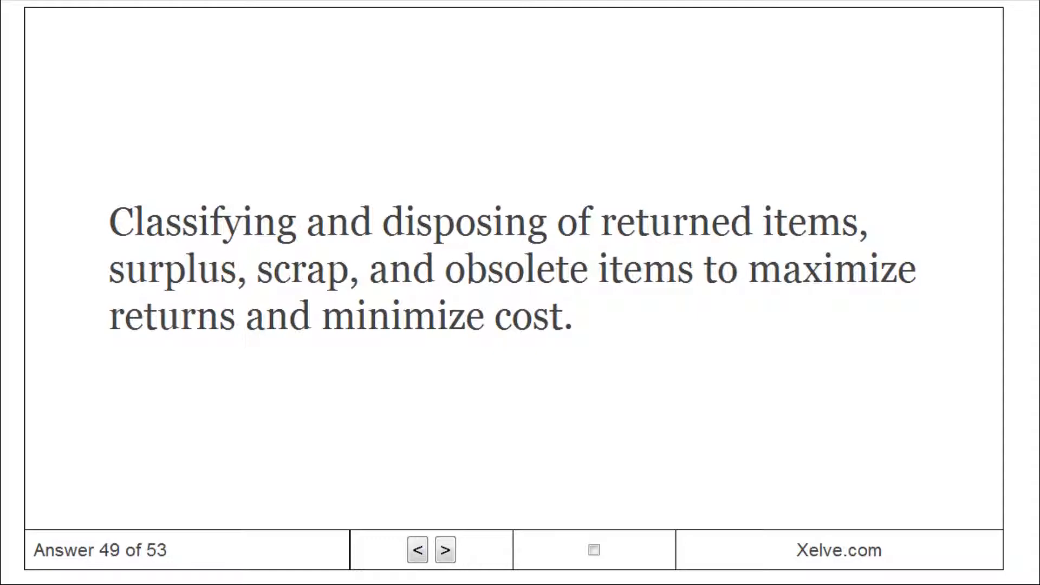
{"action": "left_click", "coordinate": [444, 550]}
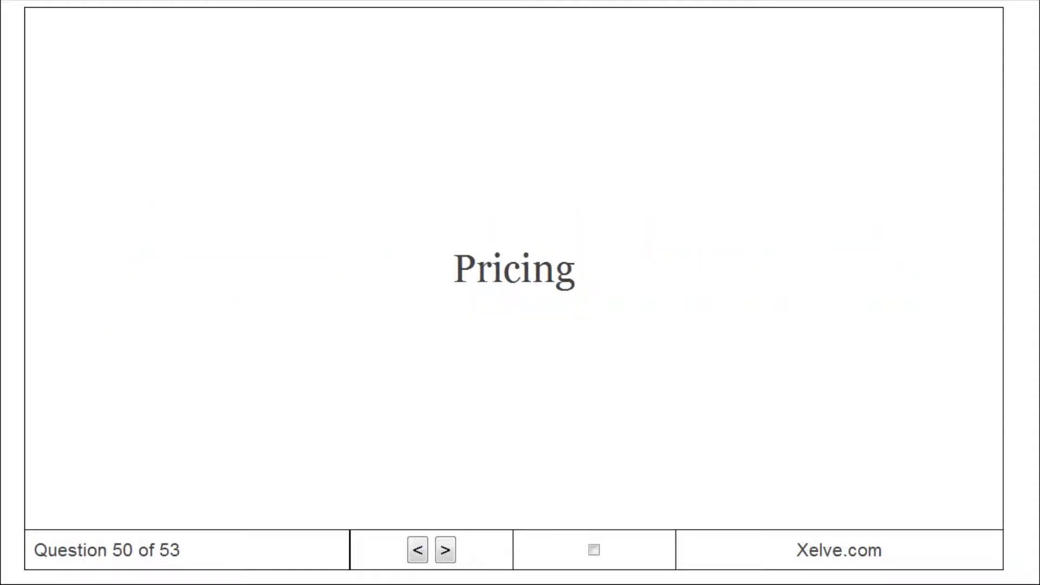
{"action": "left_click", "coordinate": [445, 550]}
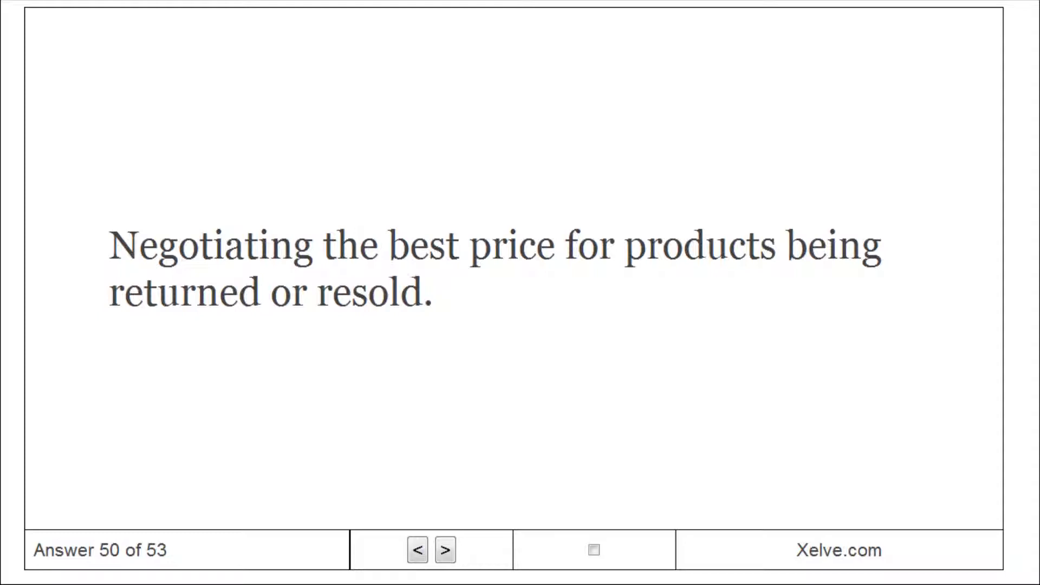
{"action": "left_click", "coordinate": [445, 550]}
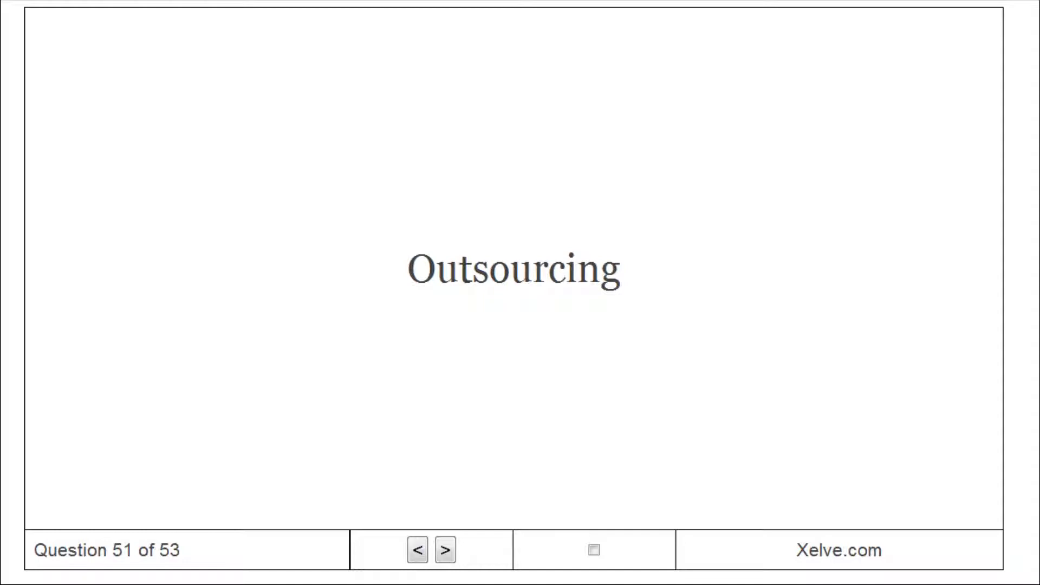
Reveal the Outsourcing definition, then advance to card 53, Financial Management.
{"action": "left_click", "coordinate": [444, 550]}
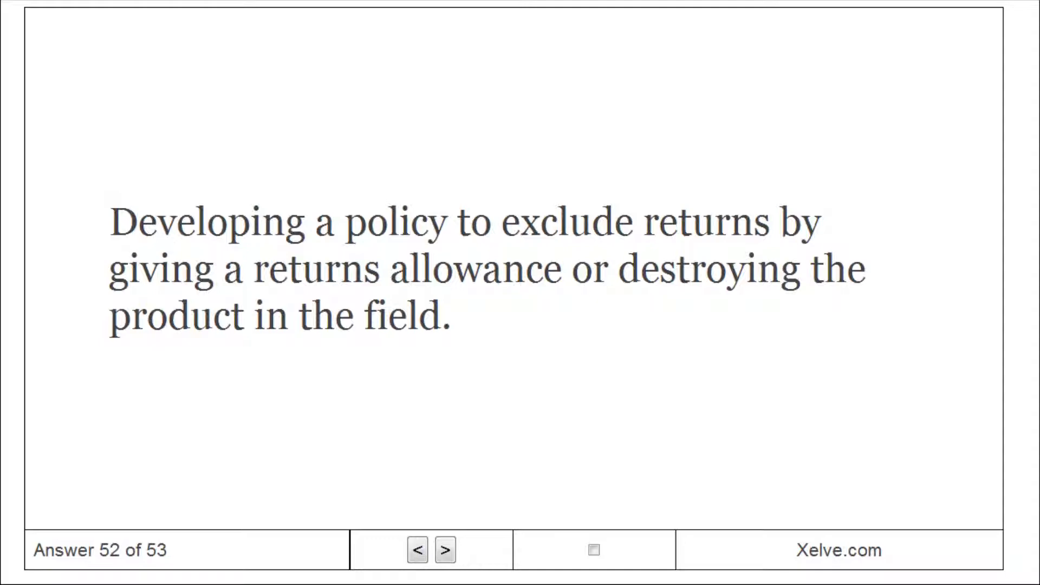
{"action": "left_click", "coordinate": [444, 550]}
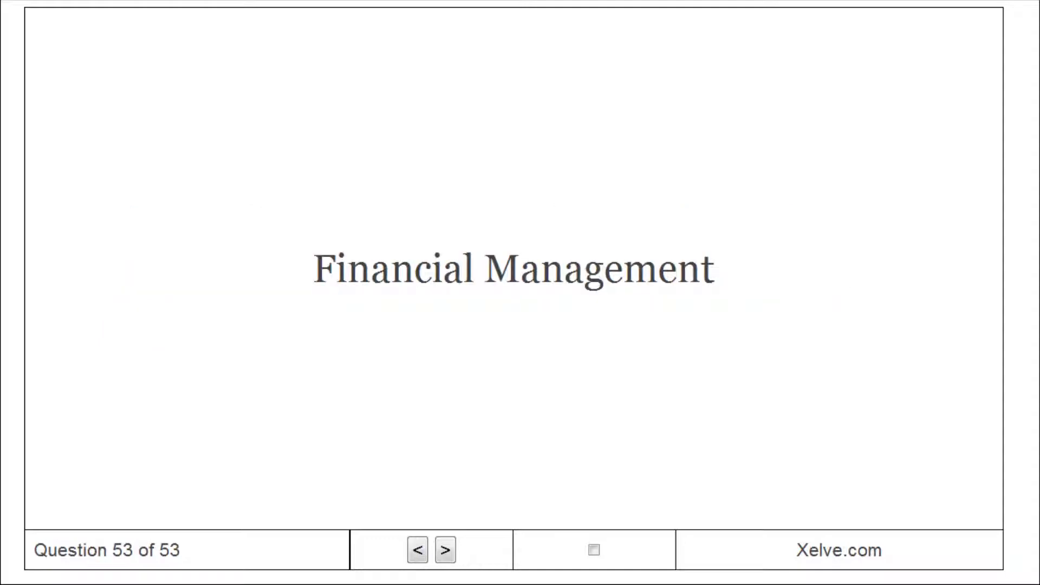